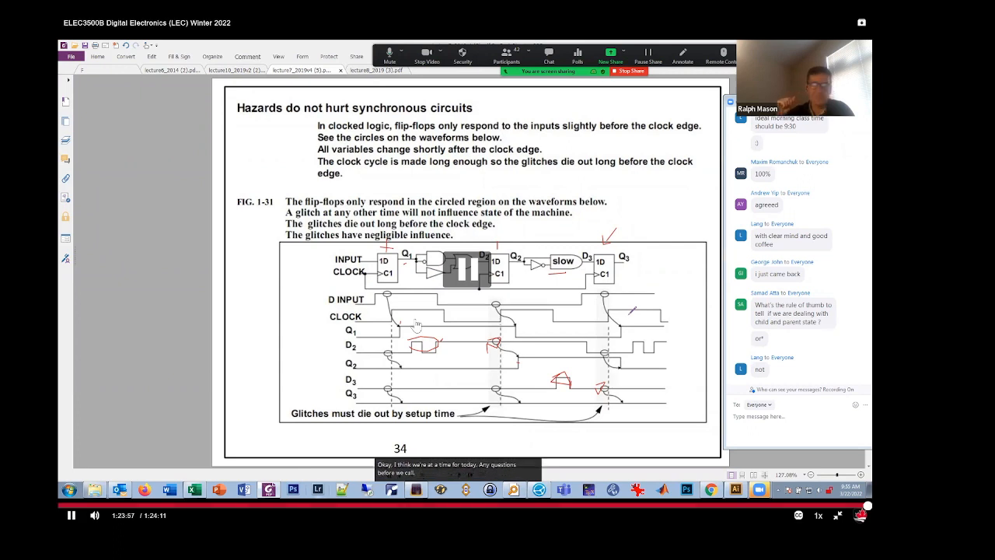
pyautogui.moveTo(163, 330)
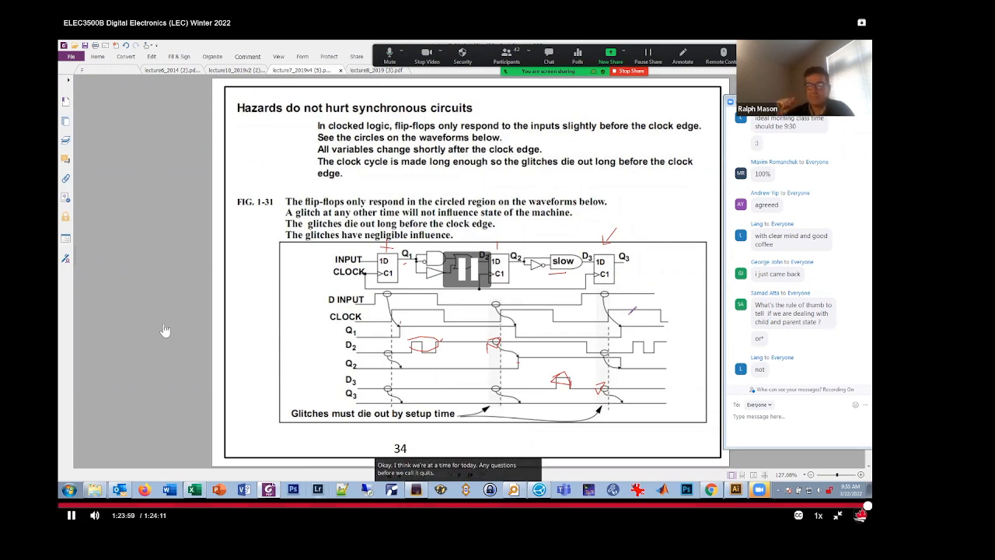